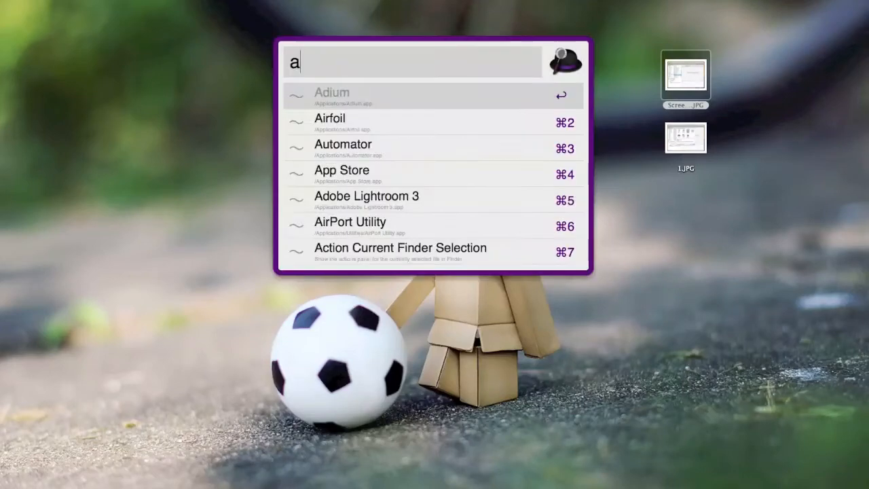
Launch Automator from Alfred by searching 'automator'
{"action": "type", "text": "utomator"}
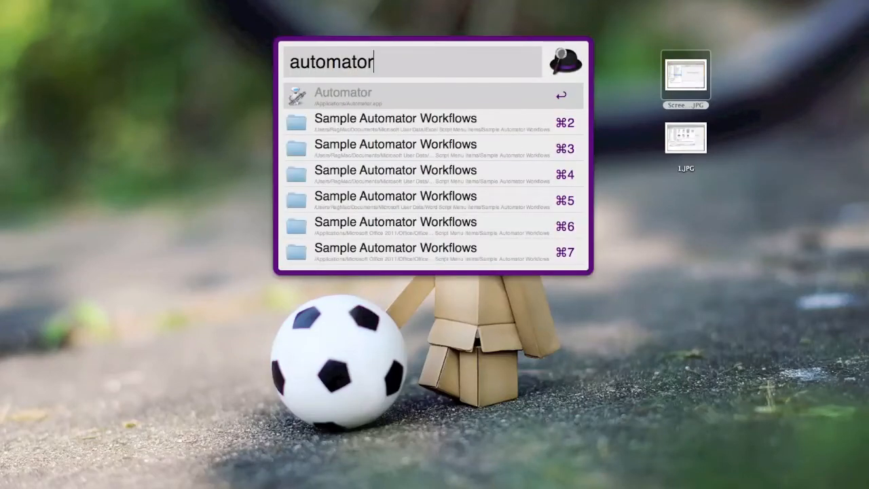
{"action": "left_click", "coordinate": [342, 95]}
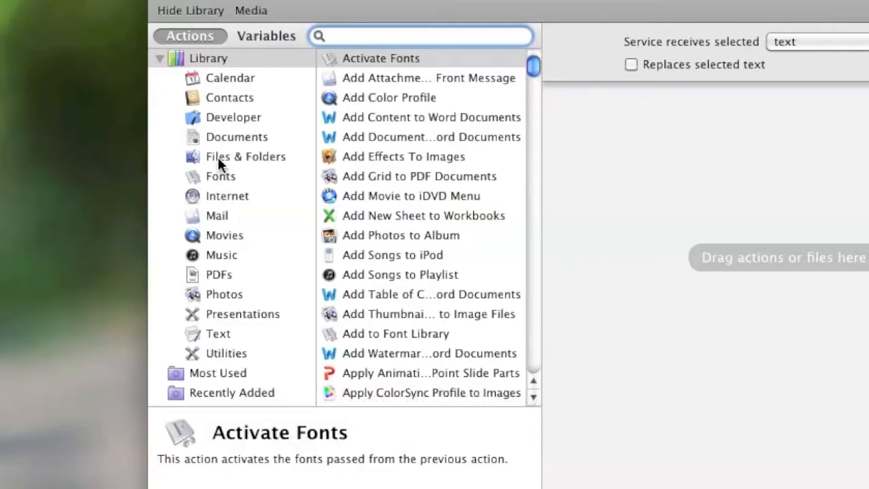
Add Get Selected Finder Items and set the service to receive image files in Finder
{"action": "left_click", "coordinate": [244, 156]}
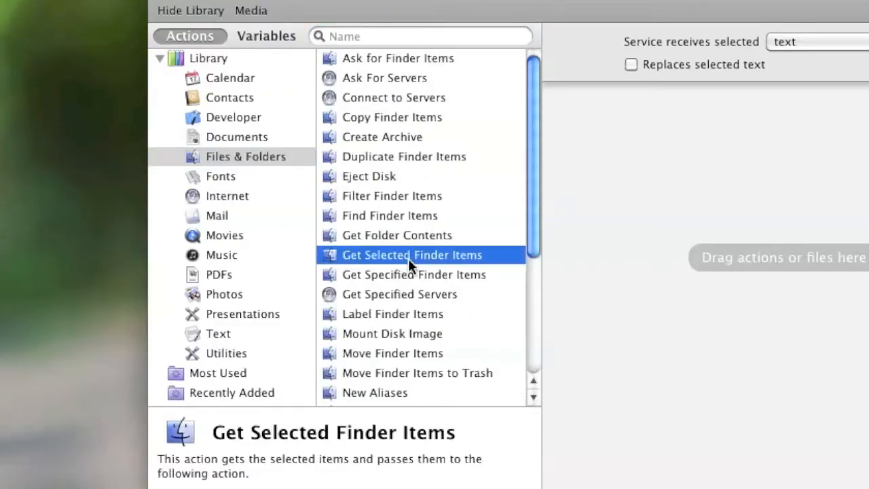
{"action": "mouse_move", "coordinate": [428, 261]}
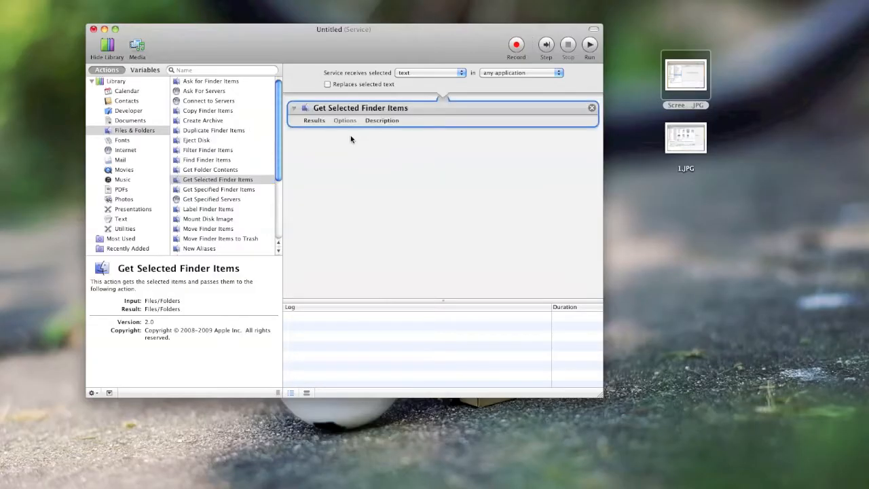
{"action": "left_click", "coordinate": [429, 73]}
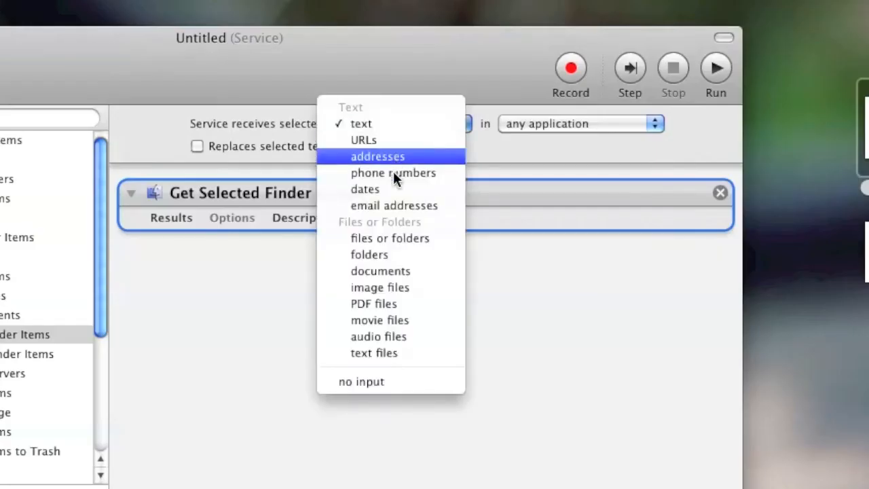
{"action": "mouse_move", "coordinate": [382, 320]}
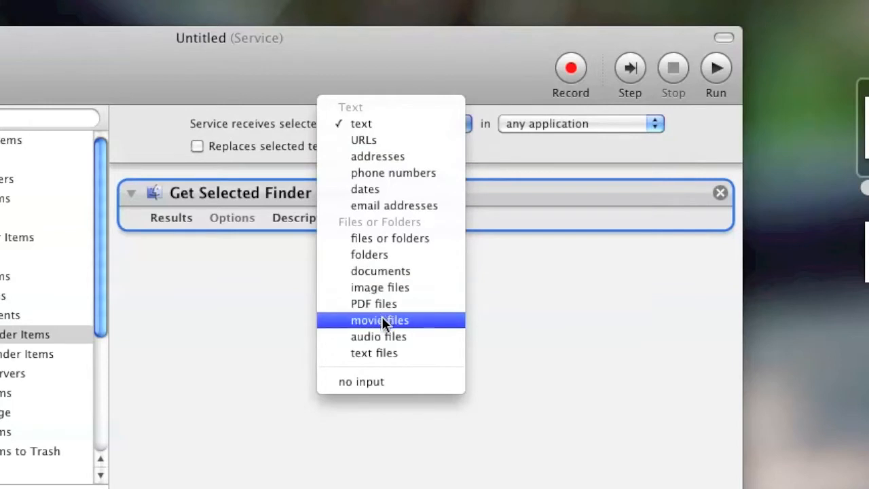
{"action": "left_click", "coordinate": [380, 288]}
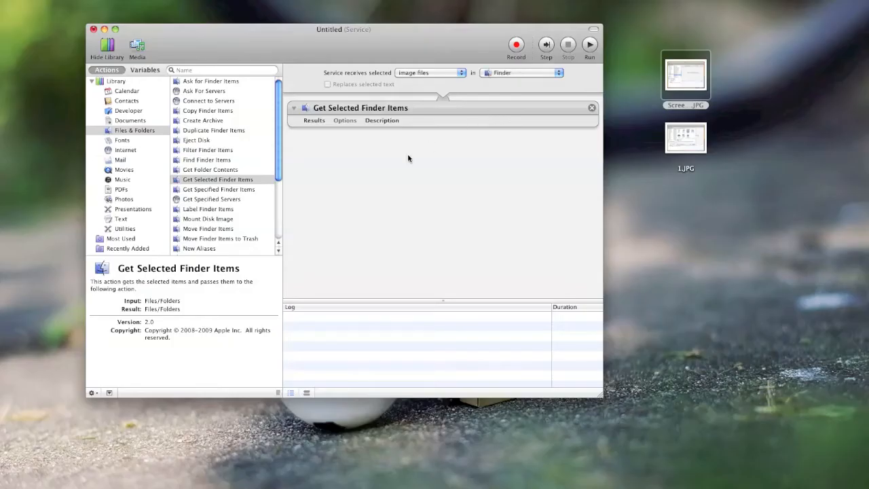
{"action": "mouse_move", "coordinate": [206, 192]}
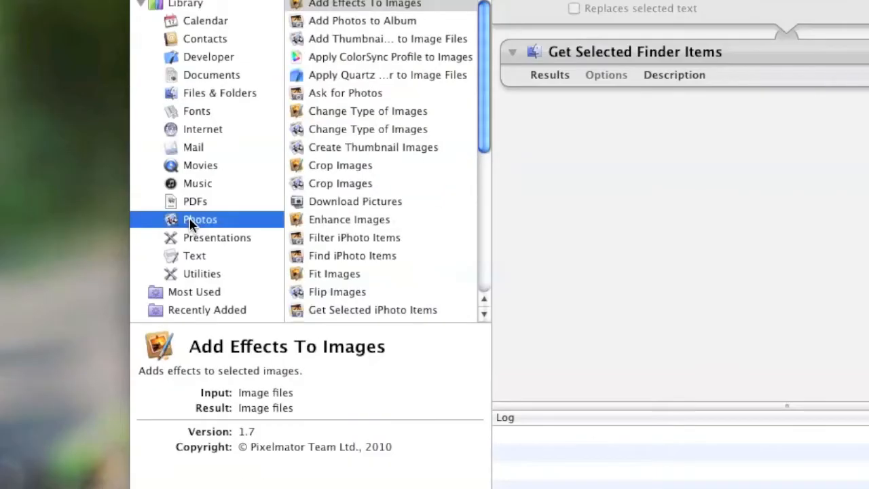
Add a Rotate Images action after Get Selected Finder Items, direction set to Left
{"action": "scroll", "scroll_direction": "down", "scroll_amount": 3}
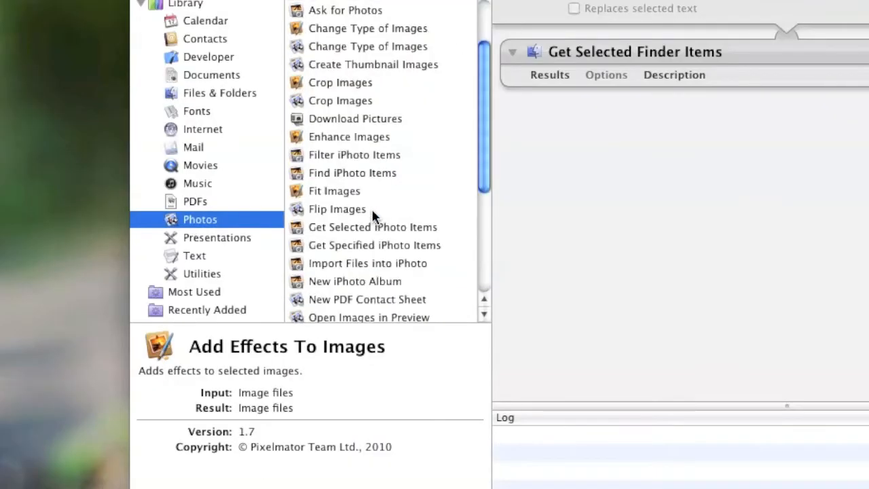
{"action": "scroll", "scroll_direction": "down", "scroll_amount": 3}
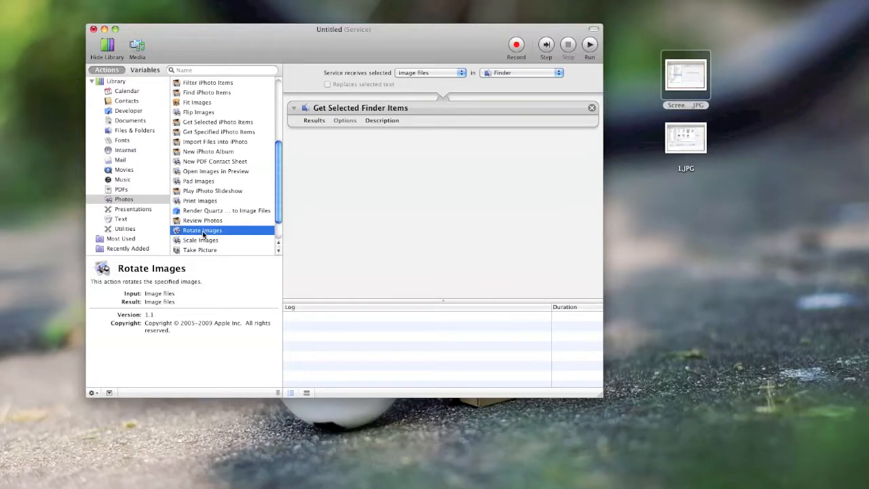
{"action": "mouse_move", "coordinate": [237, 174]}
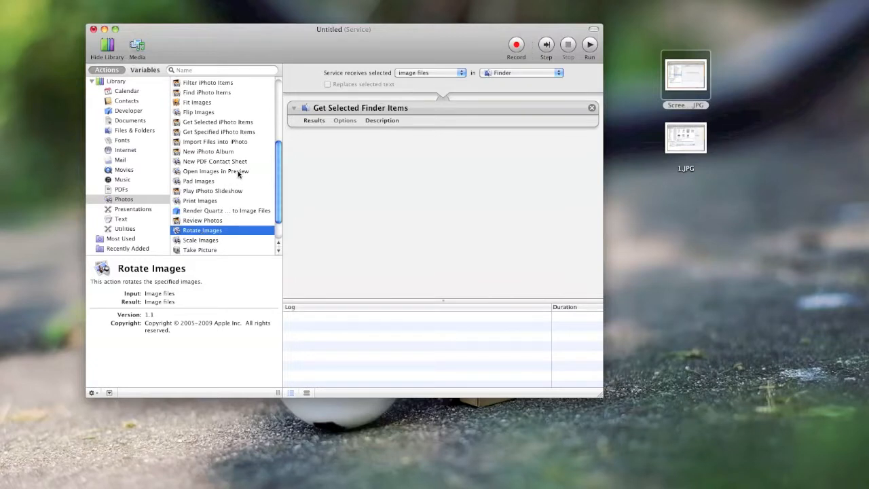
{"action": "double_click", "coordinate": [201, 231]}
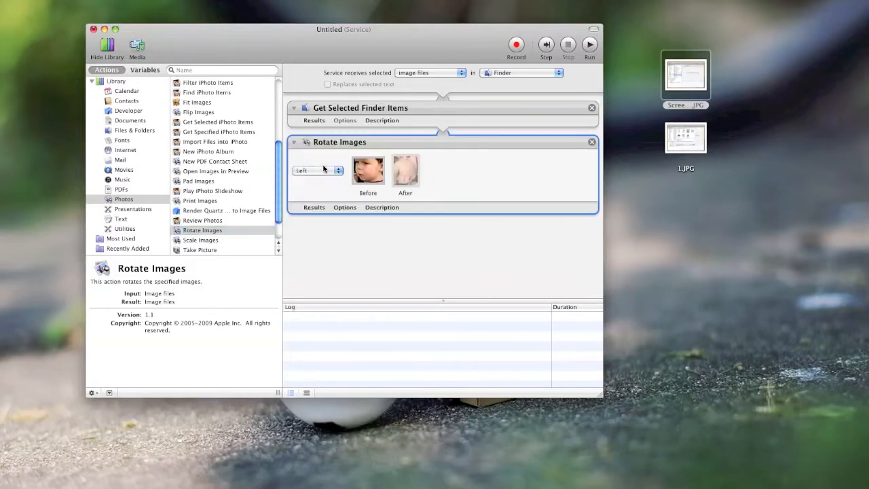
{"action": "left_click", "coordinate": [315, 170]}
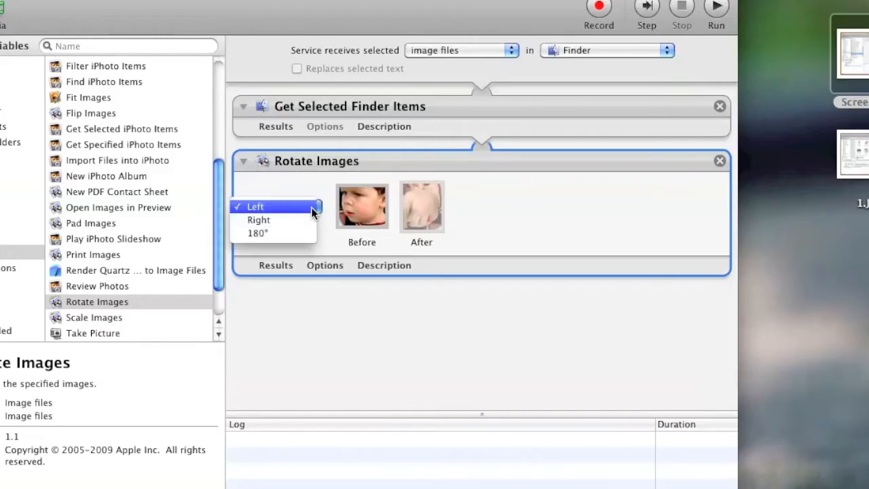
{"action": "left_click", "coordinate": [255, 207]}
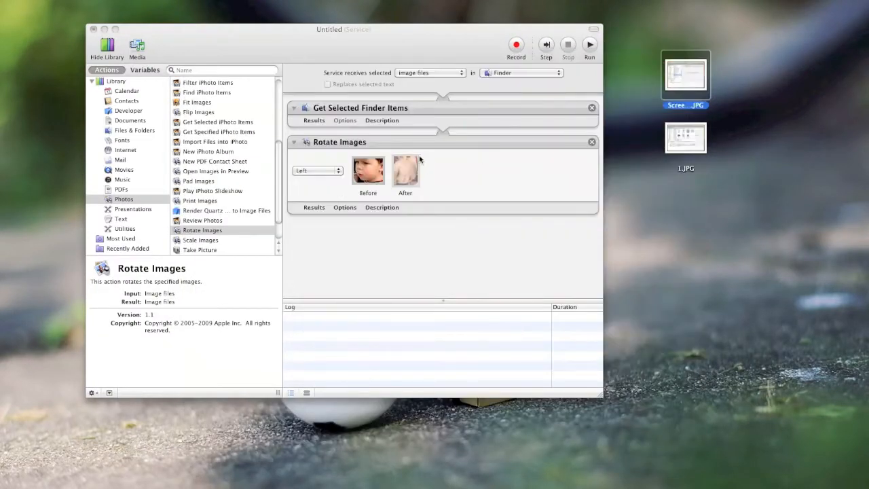
Run the workflow on the screenshot JPG, on 1.JPG, then on both desktop images together
{"action": "left_click", "coordinate": [589, 44]}
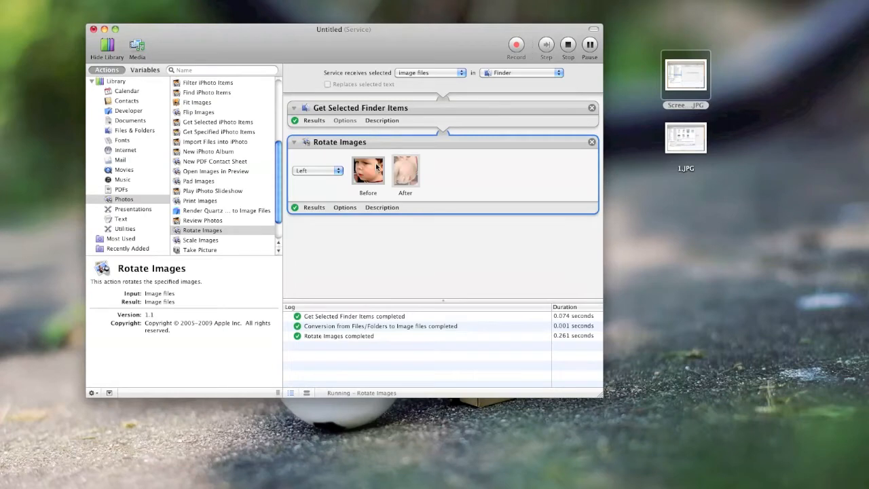
{"action": "left_click", "coordinate": [589, 44]}
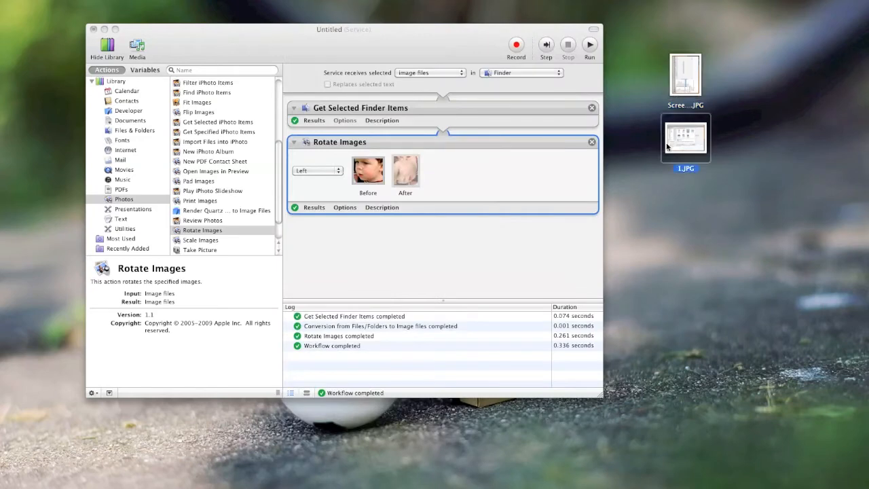
{"action": "left_click", "coordinate": [589, 46]}
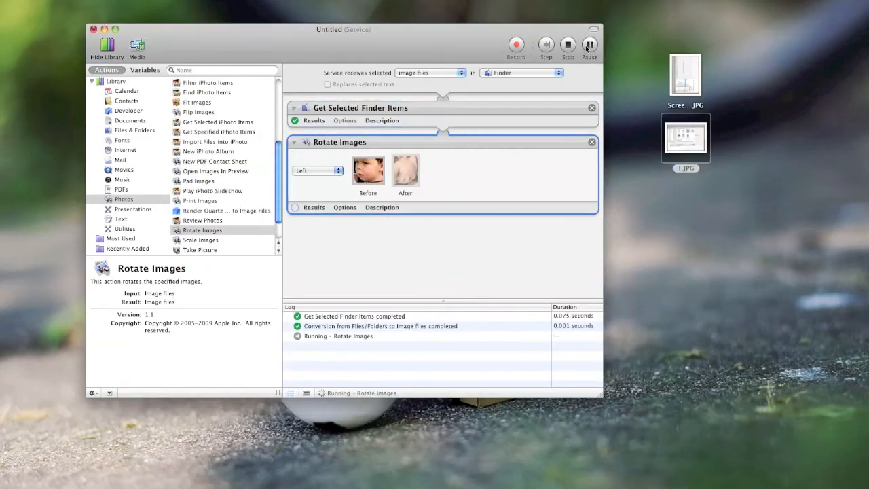
{"action": "left_click", "coordinate": [686, 71]}
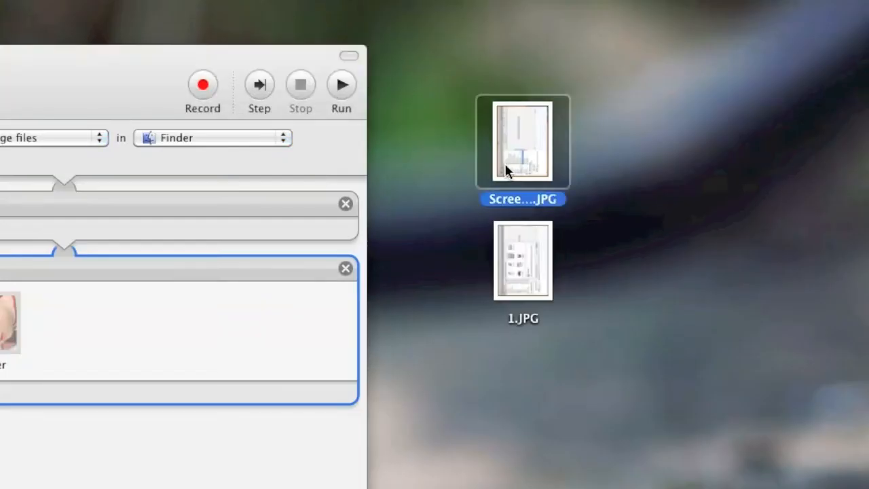
{"action": "left_click", "coordinate": [341, 81]}
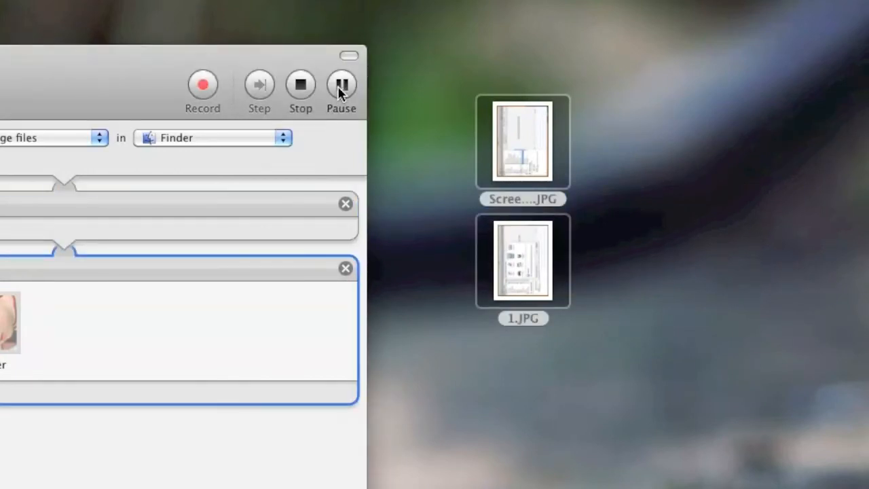
{"action": "mouse_move", "coordinate": [342, 84]}
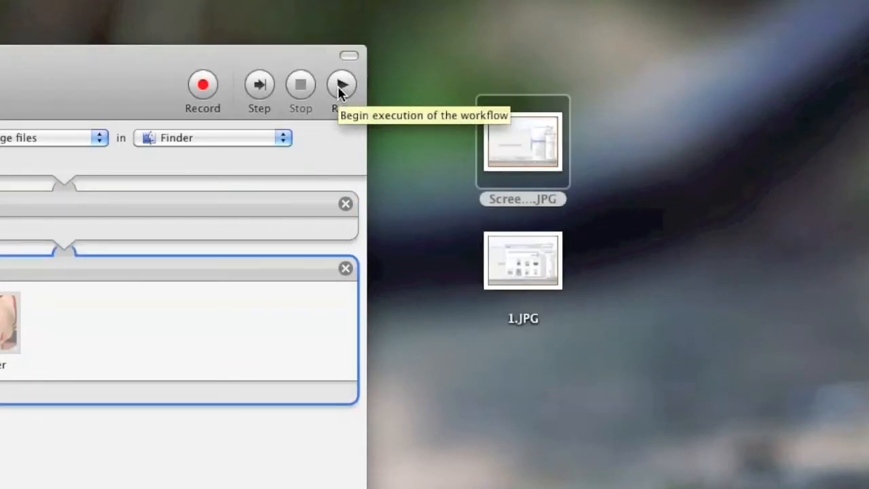
{"action": "left_click", "coordinate": [342, 84]}
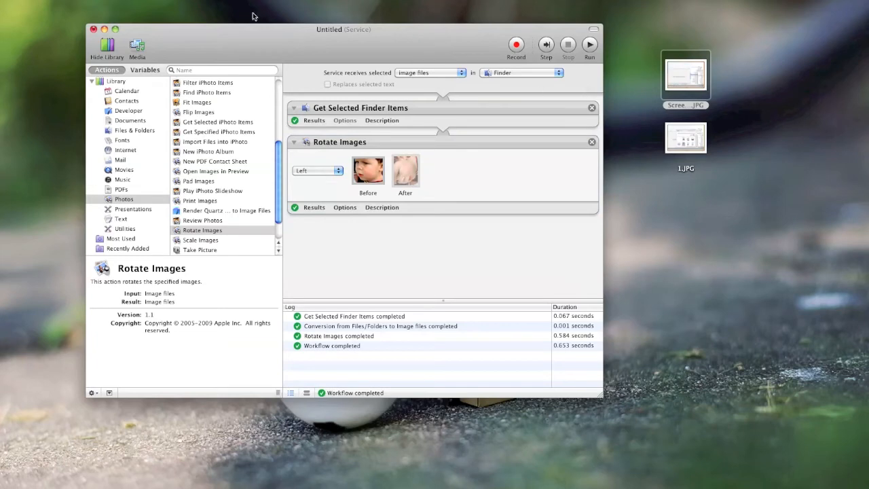
{"action": "mouse_move", "coordinate": [91, 51]}
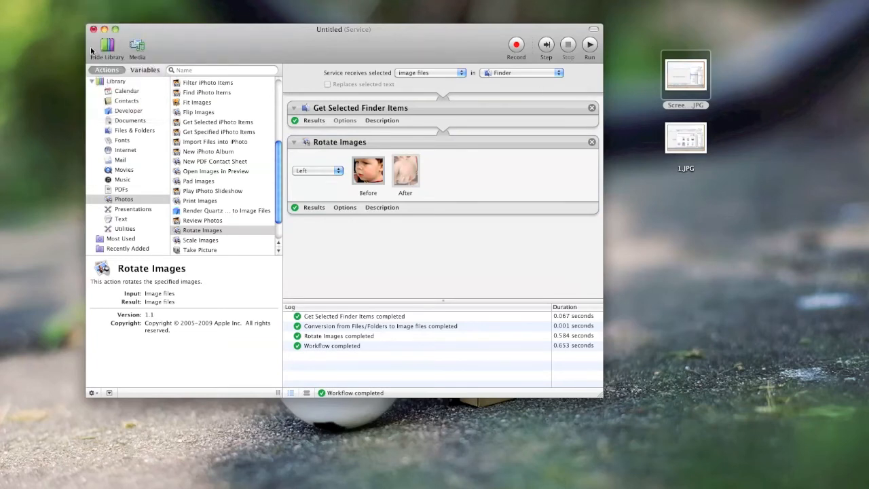
Save the service as 'Yaaay Rotate Leeeeft'
{"action": "type", "text": "Yaaay Rota"}
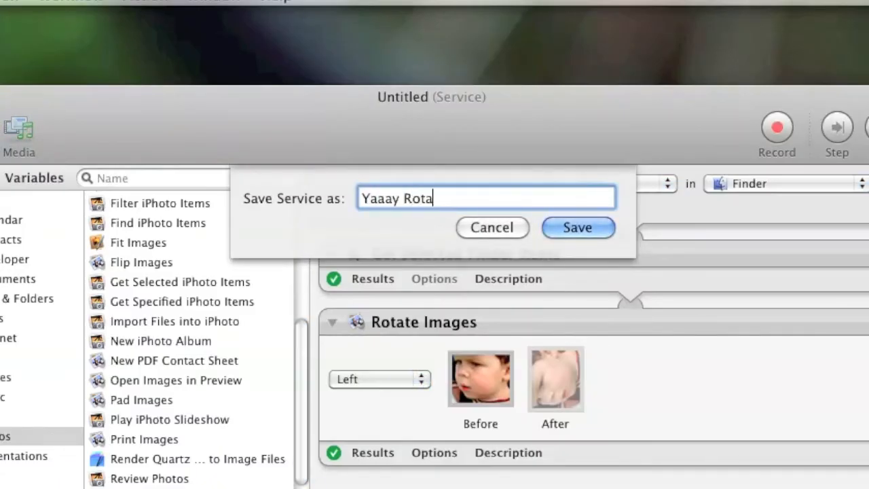
{"action": "type", "text": "te Leeeeft"}
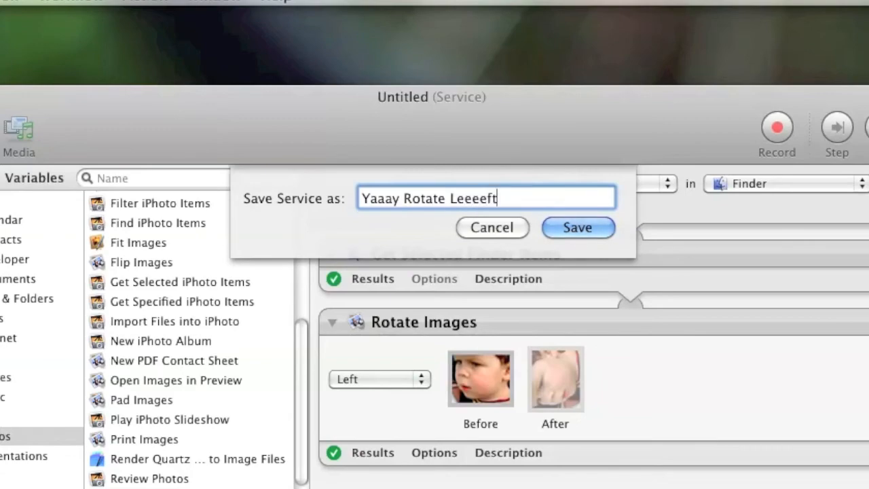
{"action": "left_click", "coordinate": [578, 228]}
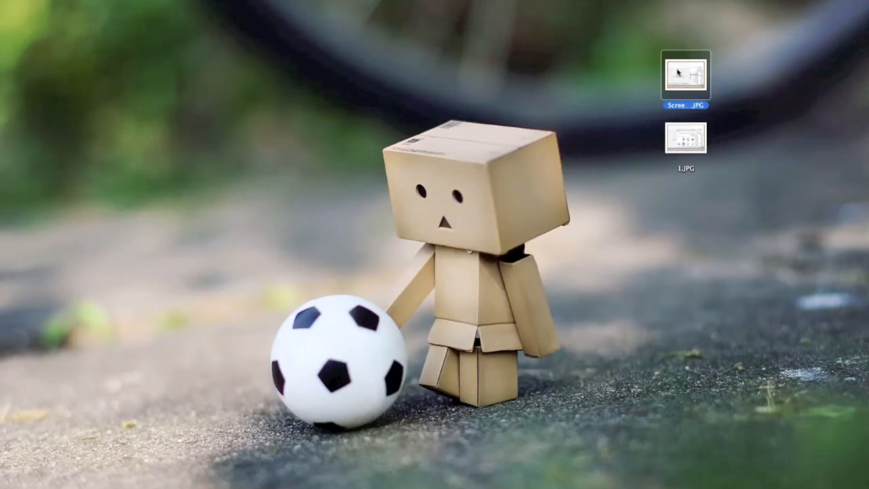
Bring up the screenshot JPG's shortcut menu to reach the Yaaay Rotate Leeeeft service
{"action": "right_click", "coordinate": [687, 76]}
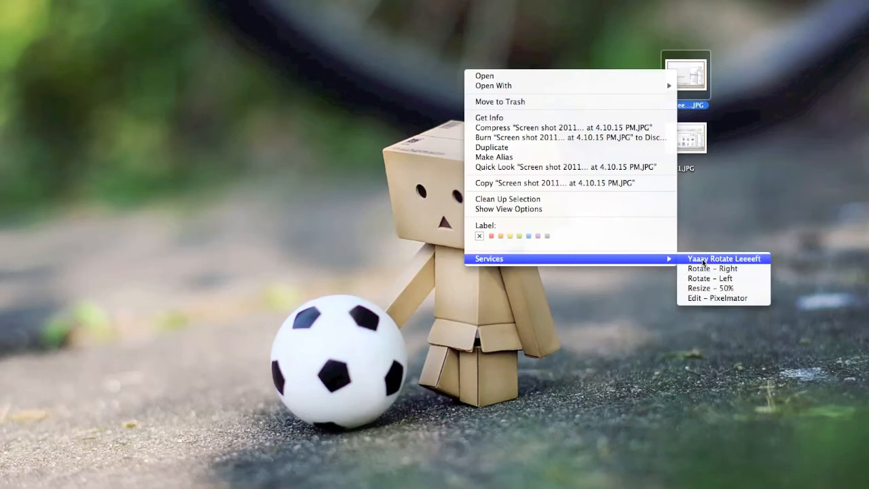
{"action": "mouse_move", "coordinate": [705, 242]}
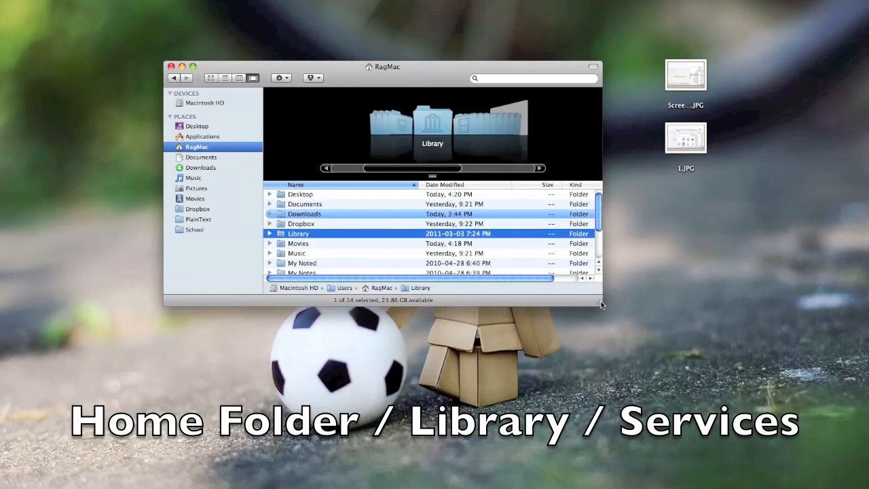
Navigate Library > Services and highlight the Yaaay Rotate Leeeeft workflow file
{"action": "double_click", "coordinate": [299, 233]}
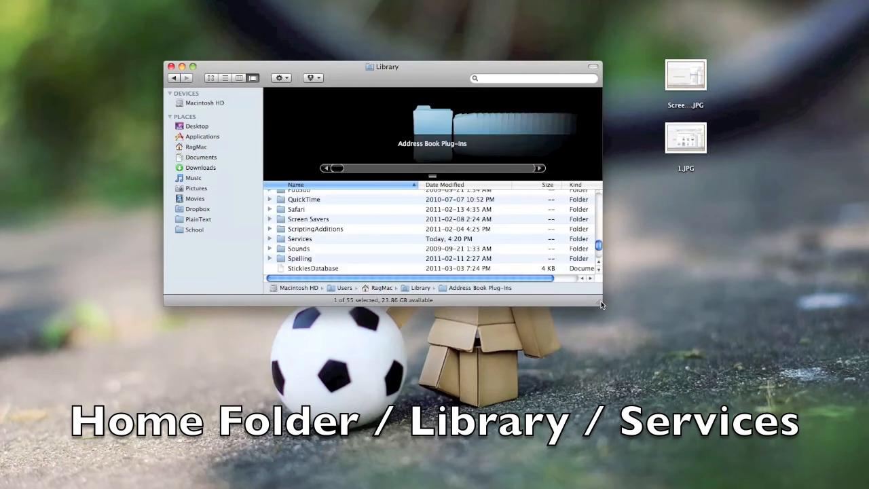
{"action": "scroll", "scroll_direction": "up", "scroll_amount": 3}
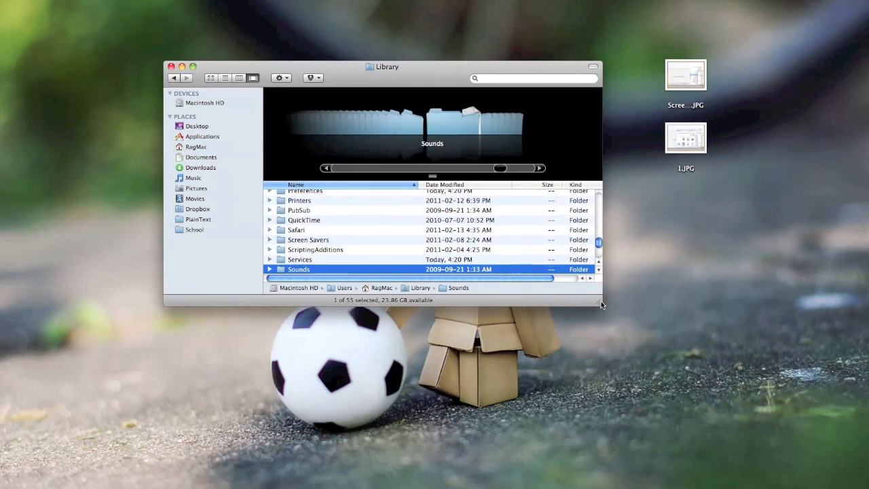
{"action": "double_click", "coordinate": [300, 260]}
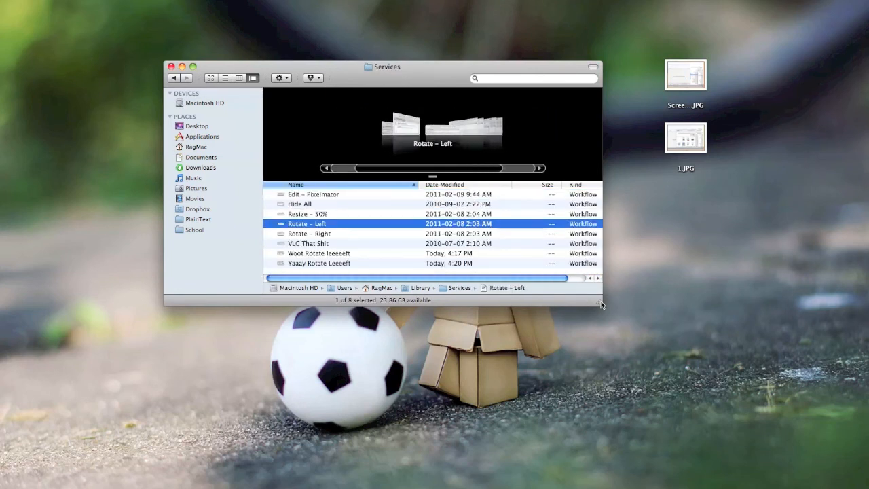
{"action": "left_click", "coordinate": [319, 264]}
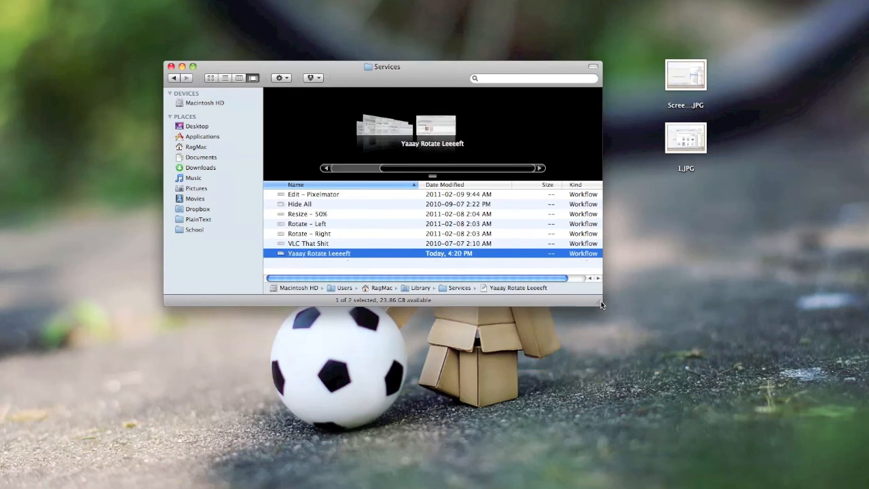